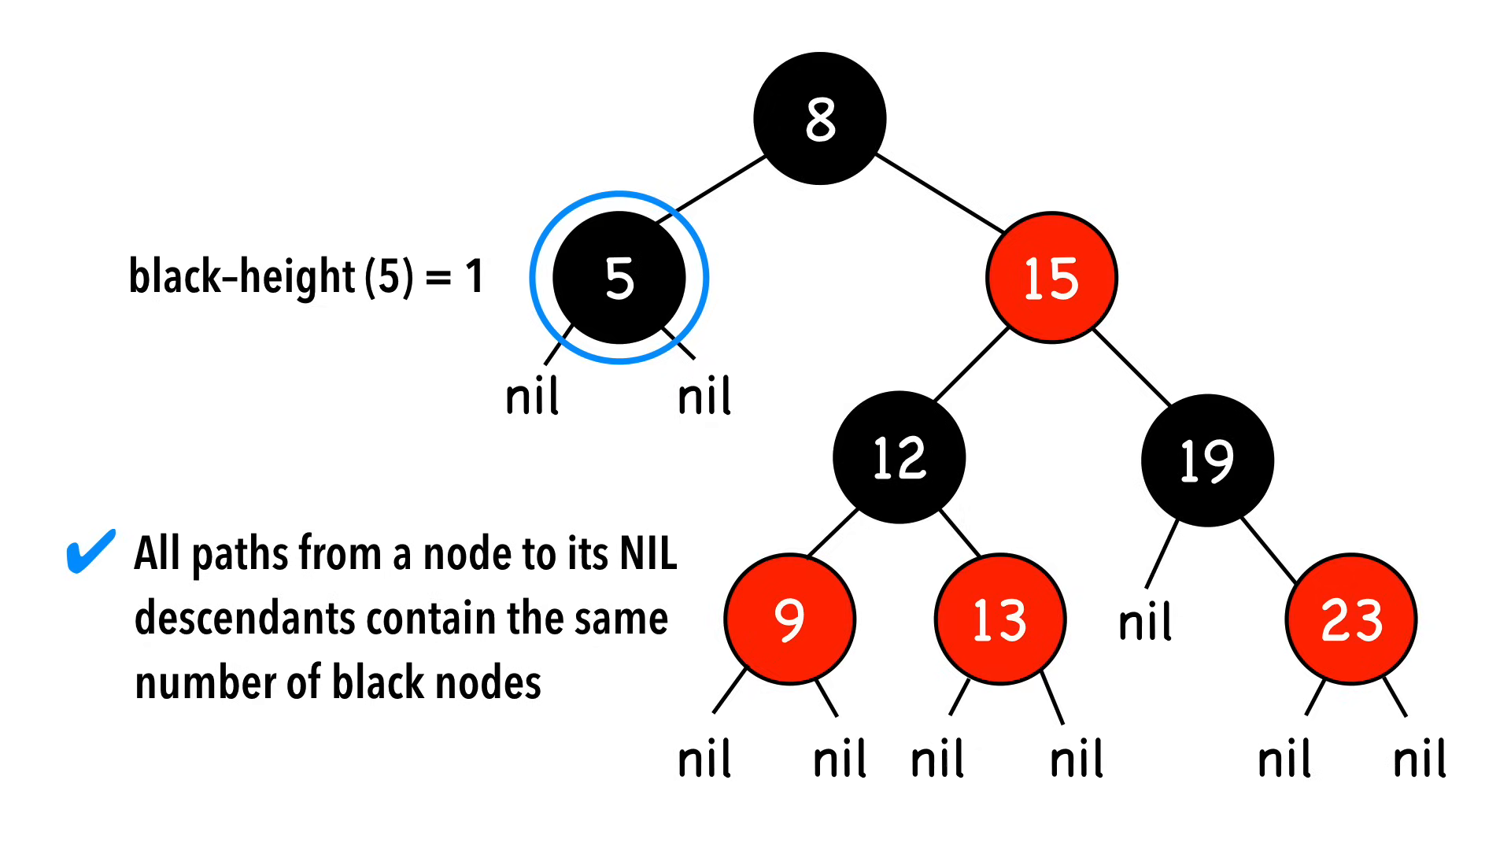
key("Right")
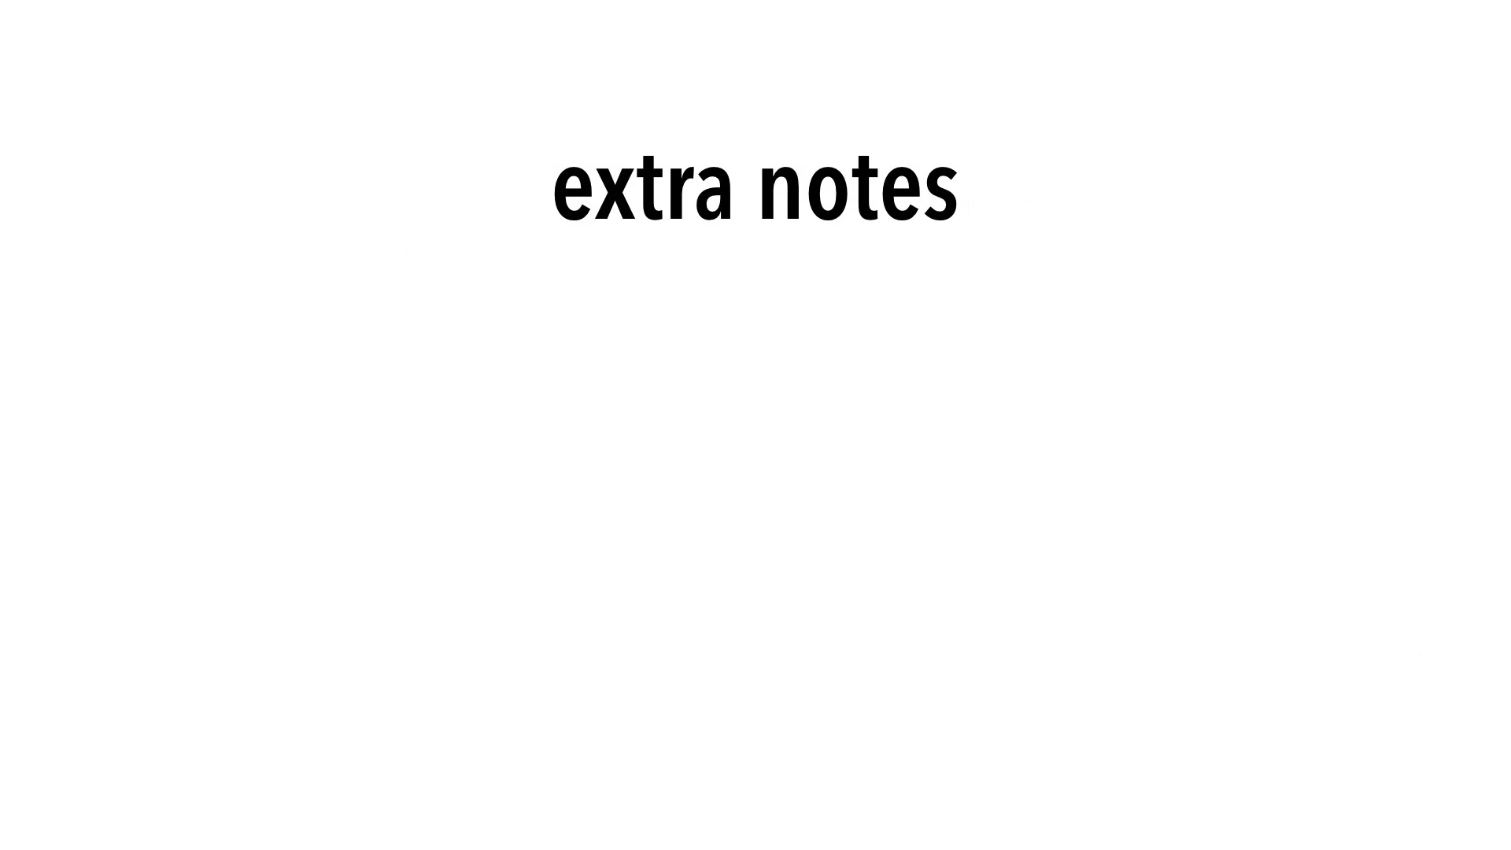